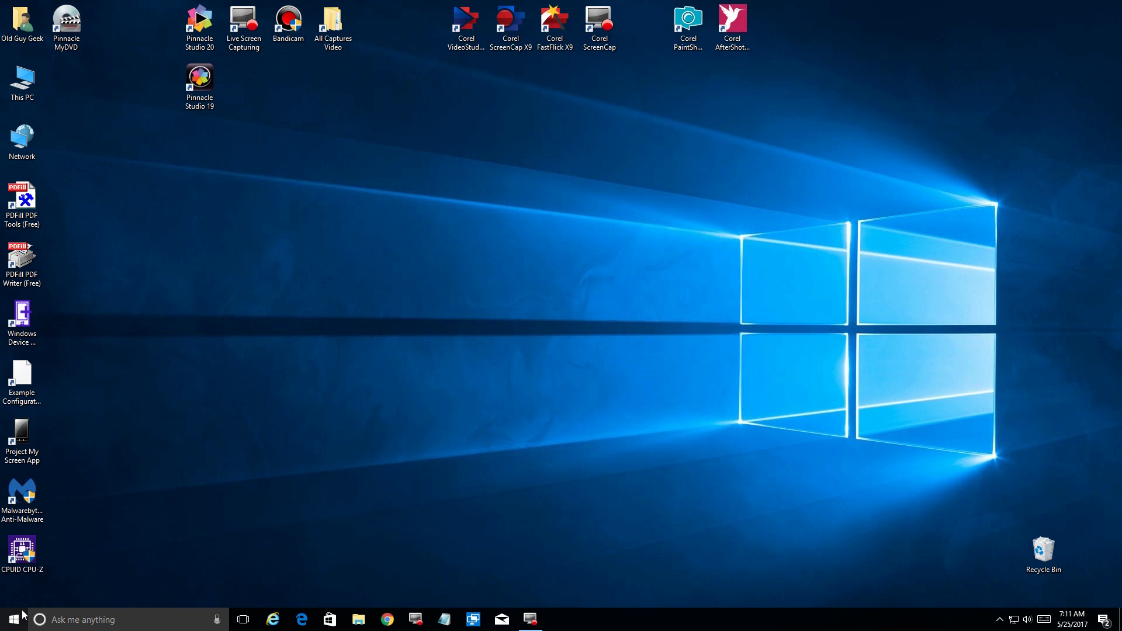
# - Right-click Start to show the Win+X menu listing Windows PowerShell
pyautogui.rightClick(11, 619)
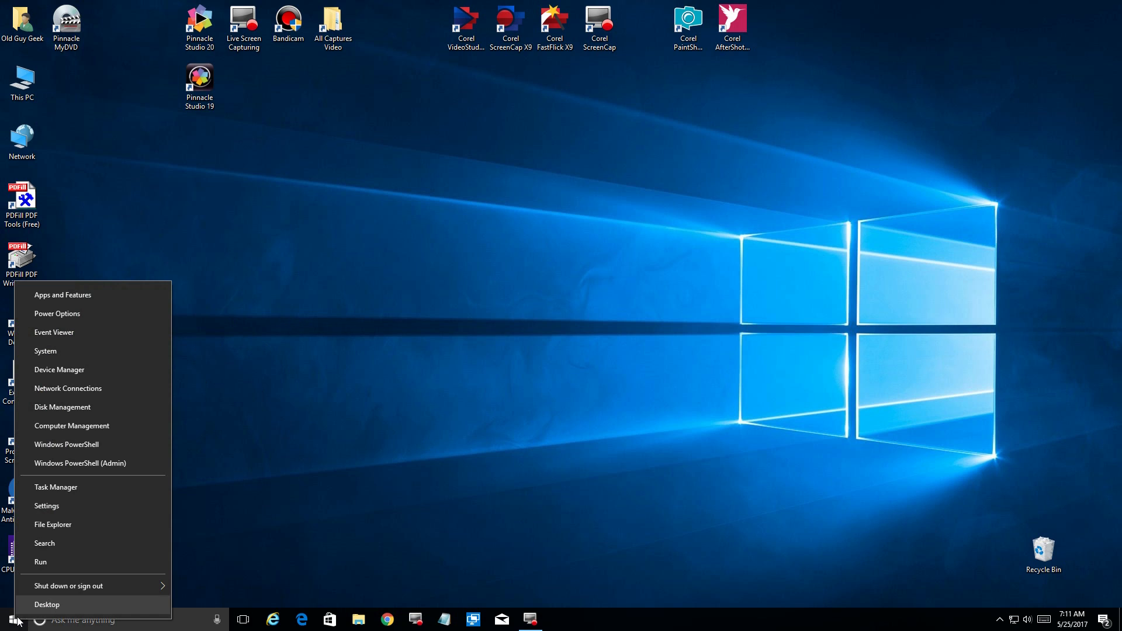
pyautogui.moveTo(80, 463)
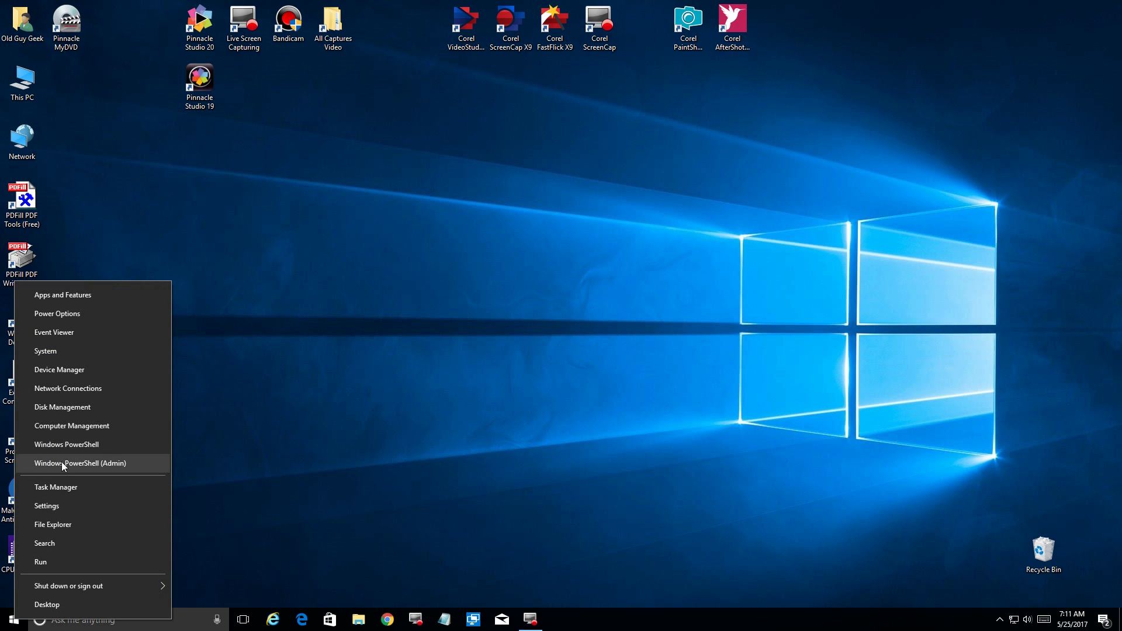
pyautogui.moveTo(66, 444)
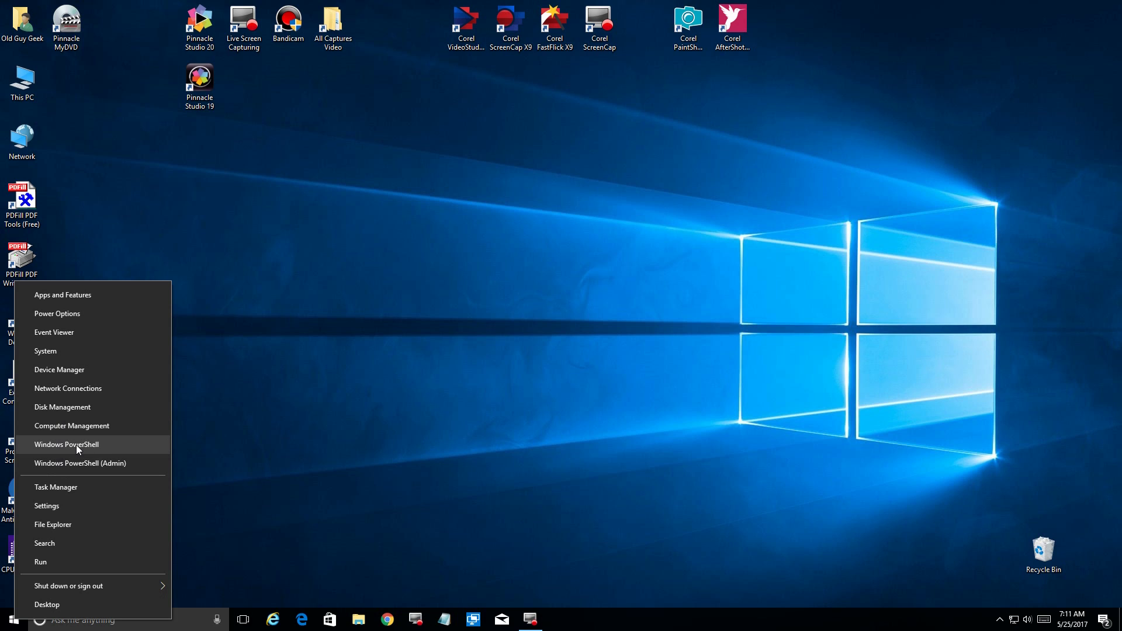
# - Launch Windows PowerShell (Admin) and run cmd inside it
pyautogui.click(80, 463)
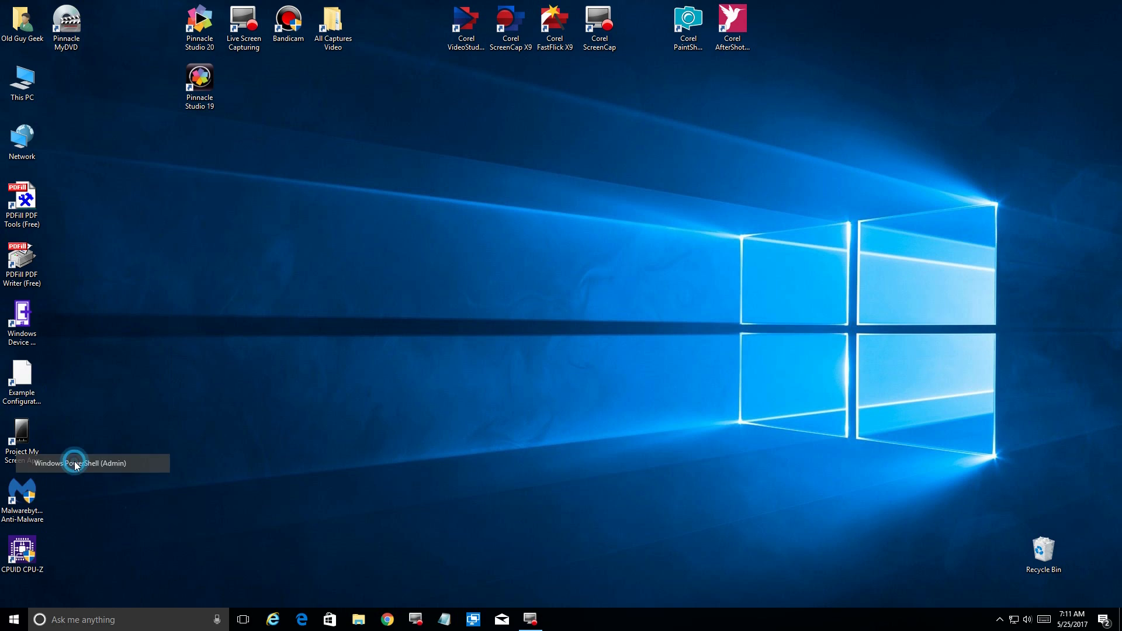
pyautogui.moveTo(505, 385)
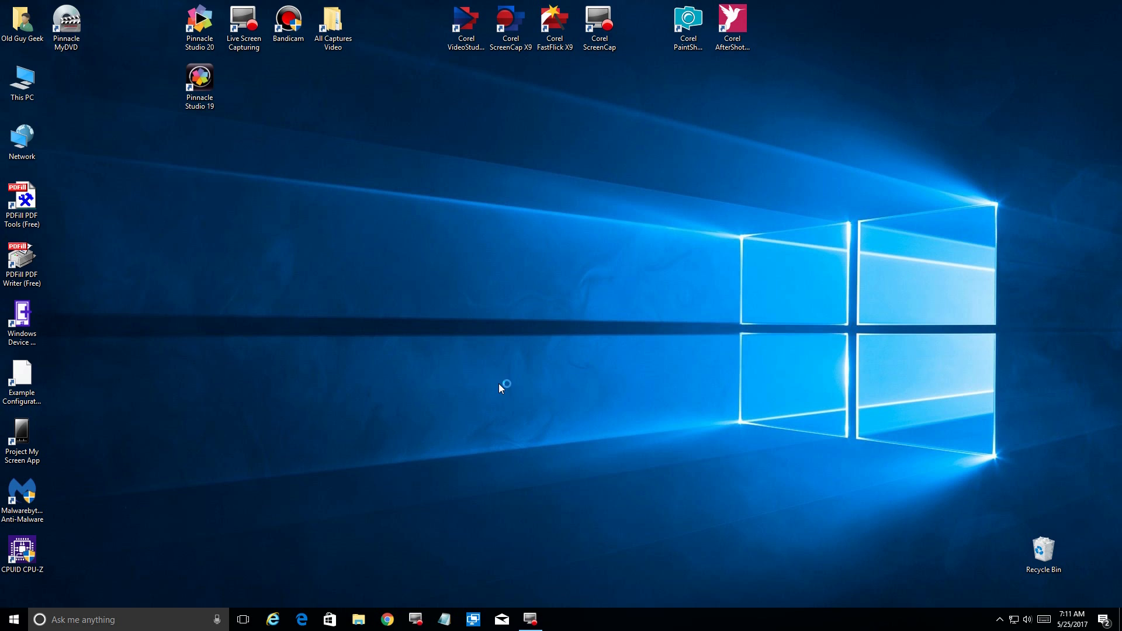
pyautogui.click(557, 619)
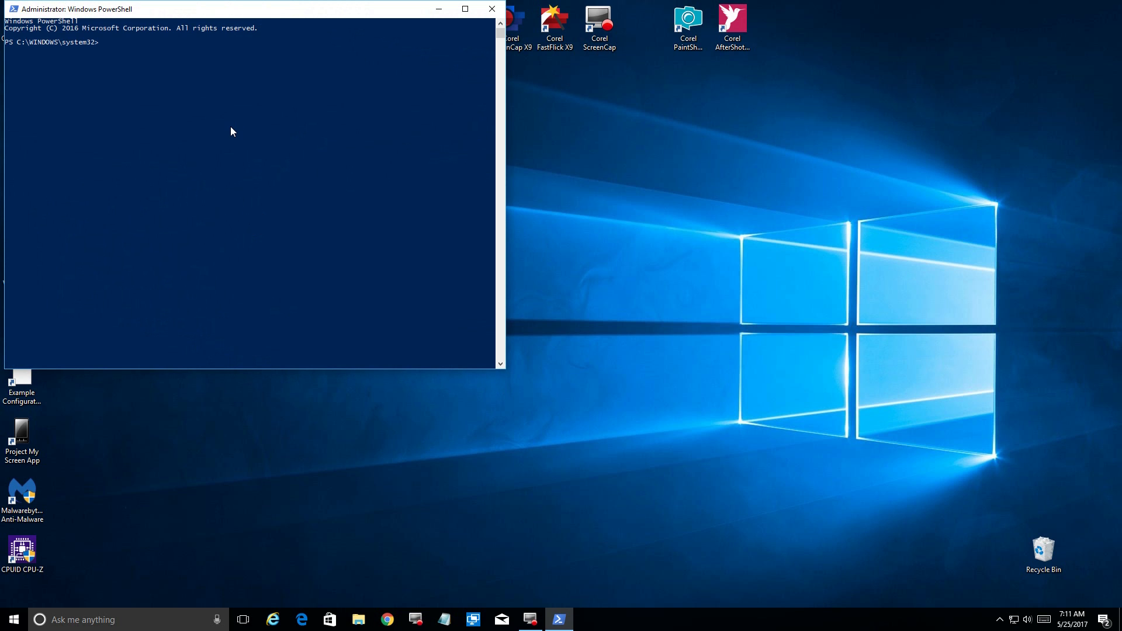
pyautogui.write('cmd')
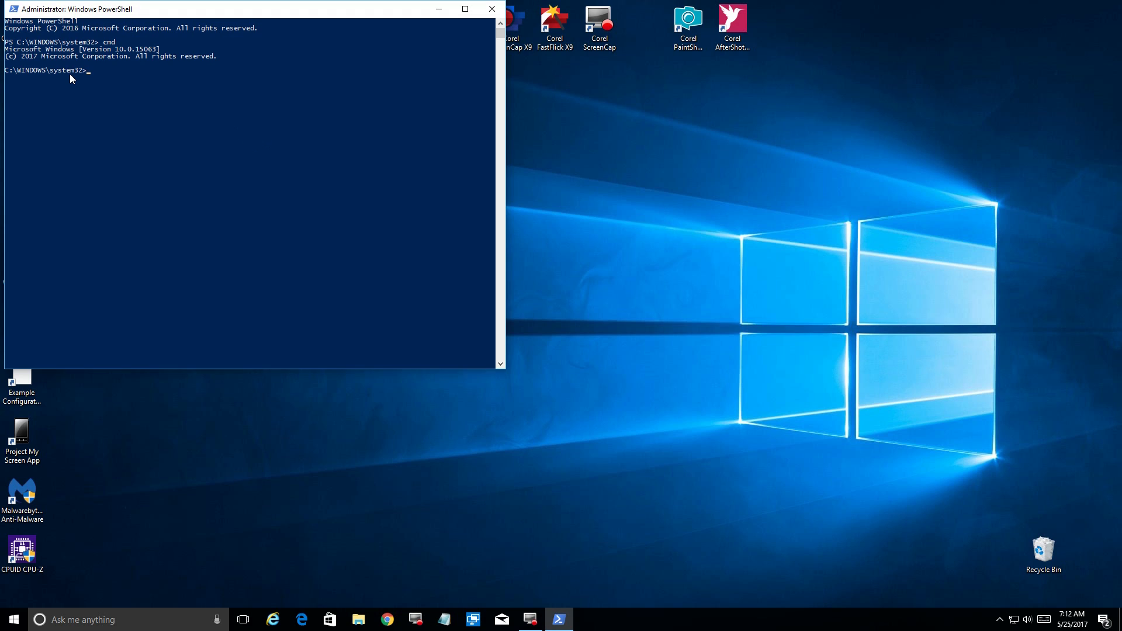
pyautogui.moveTo(107, 79)
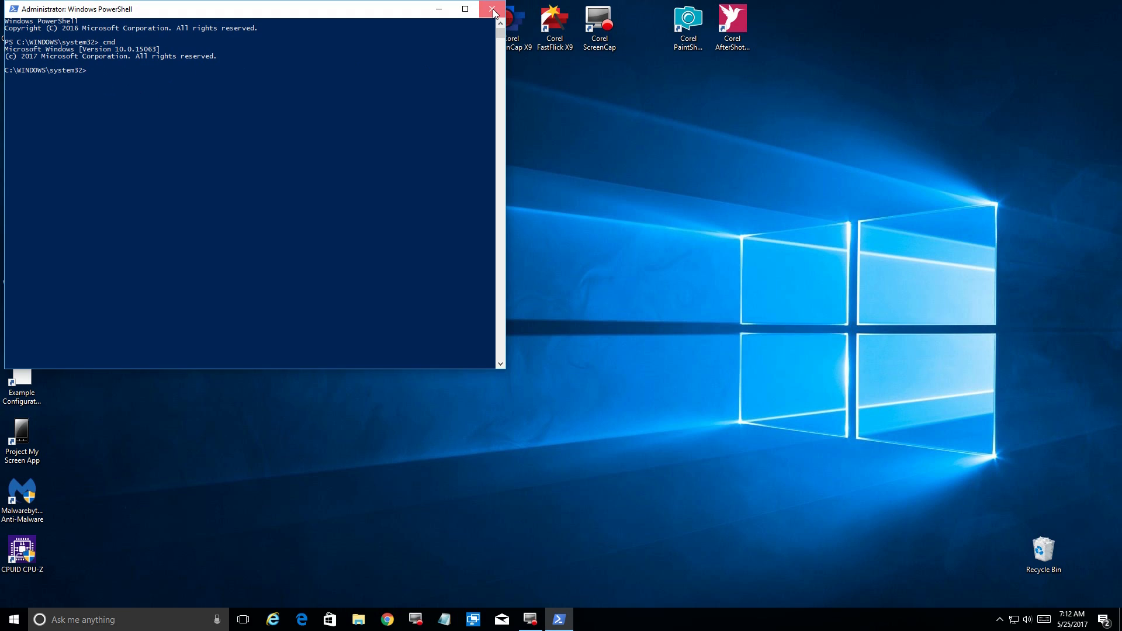
# - Close the PowerShell window and search Settings for the taskbar command prompt option
pyautogui.click(492, 9)
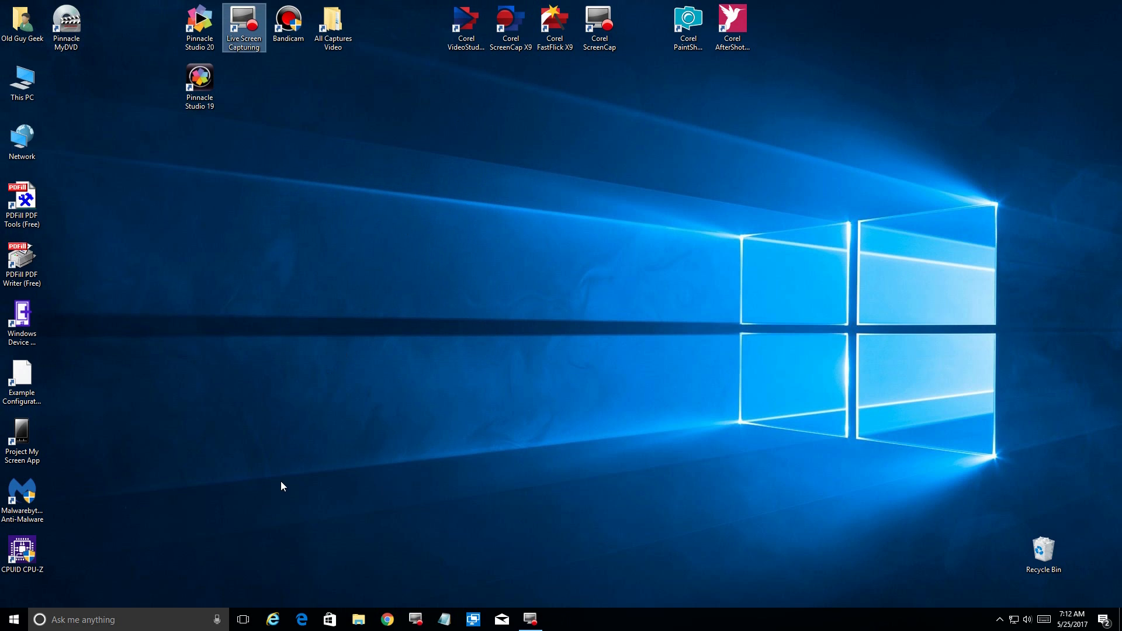
pyautogui.click(10, 620)
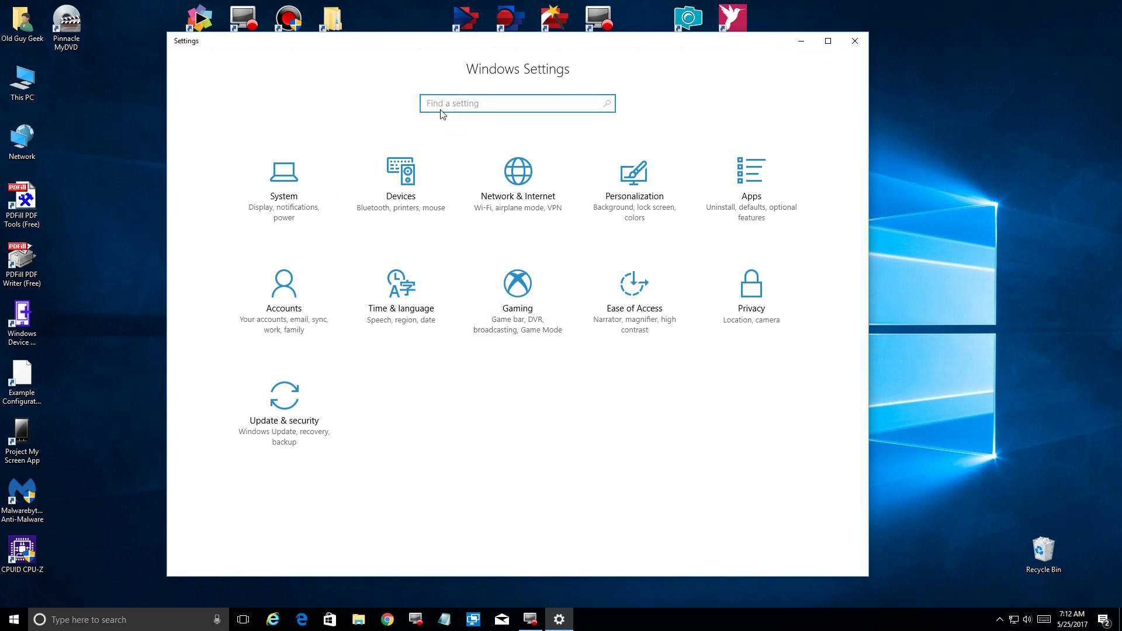
pyautogui.write('d')
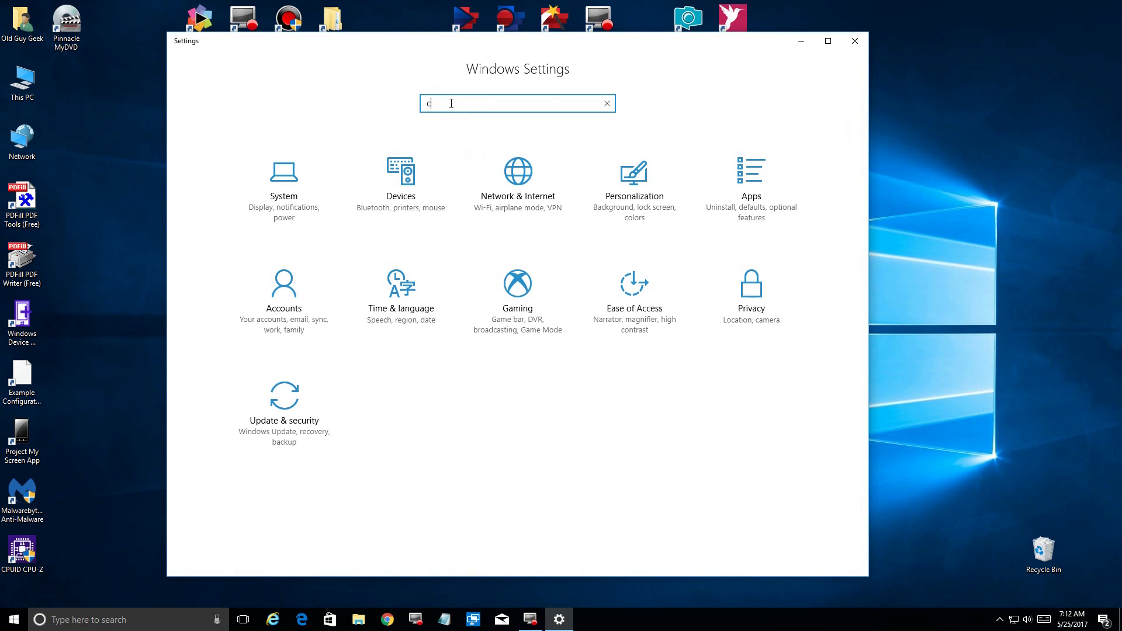
pyautogui.write('omm')
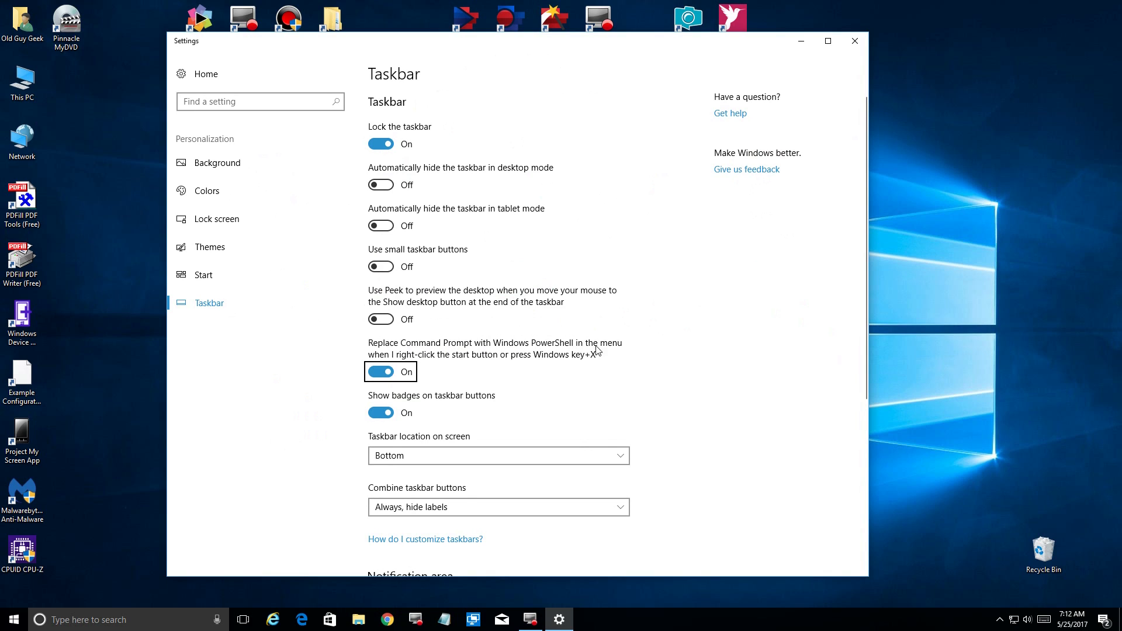
pyautogui.moveTo(584, 367)
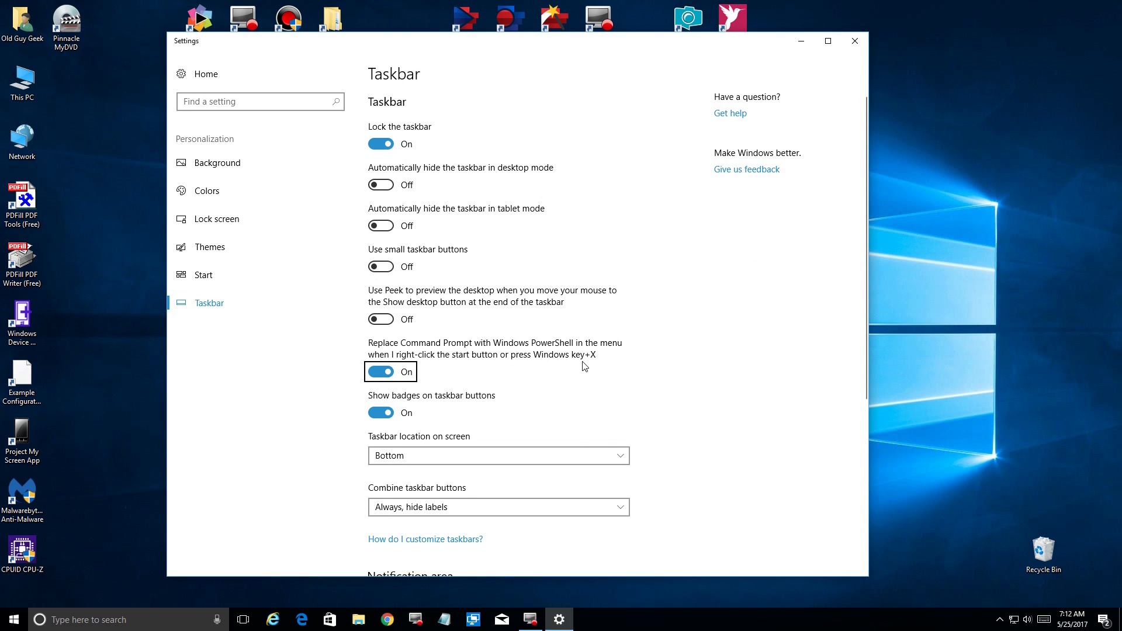
pyautogui.moveTo(380, 372)
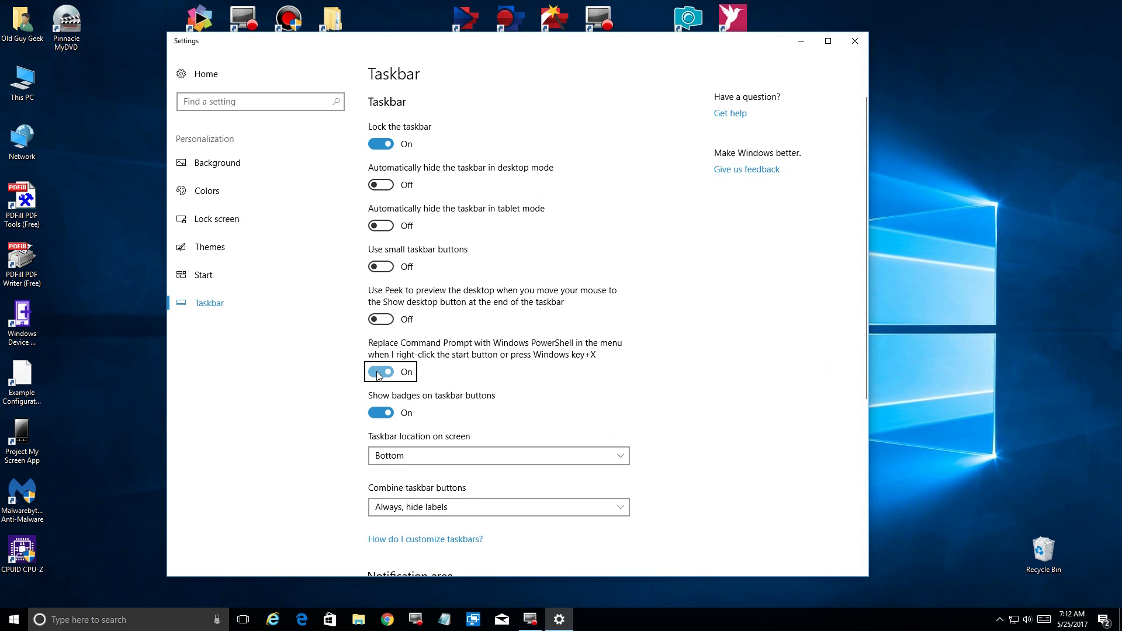
# - Turn off 'Replace Command Prompt with Windows PowerShell', confirm in Win+X menu, close Settings
pyautogui.click(381, 372)
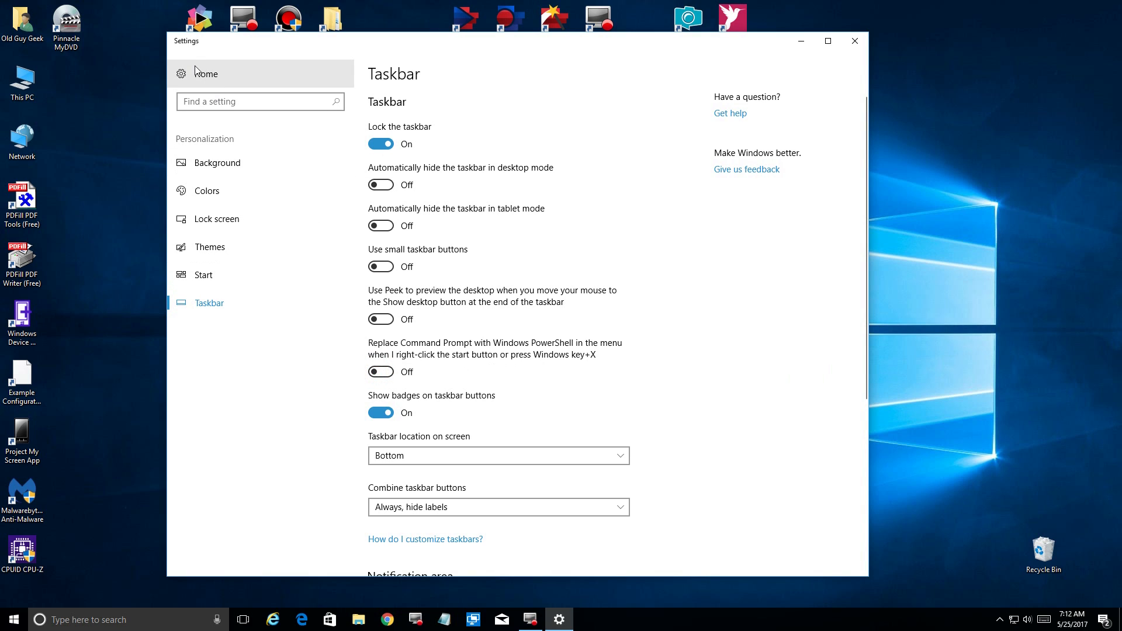
pyautogui.rightClick(13, 619)
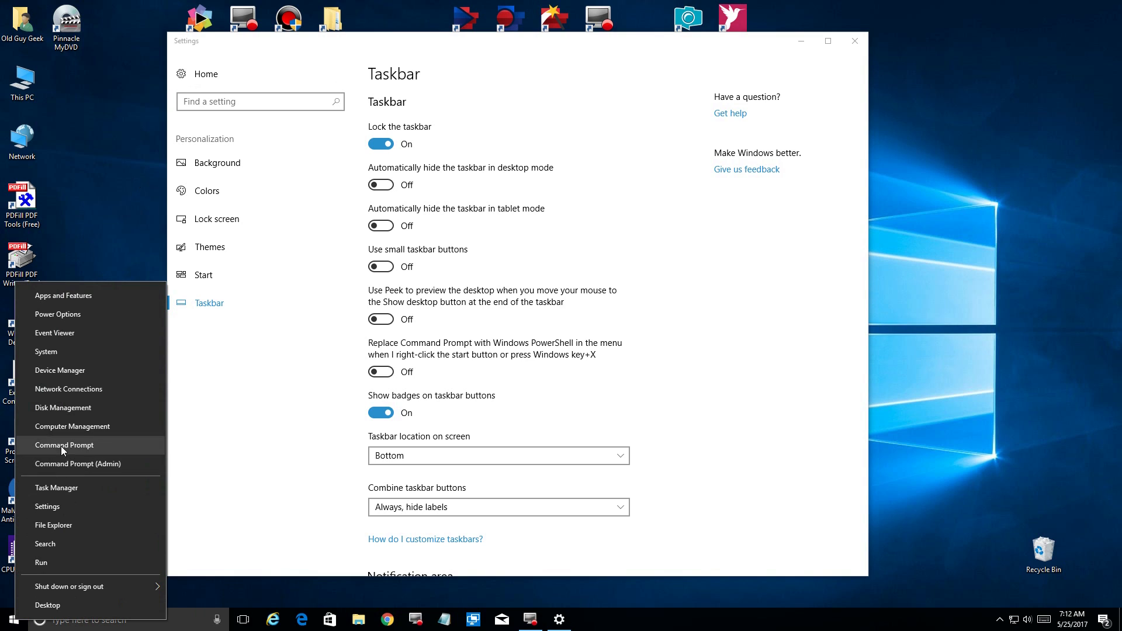
pyautogui.click(341, 378)
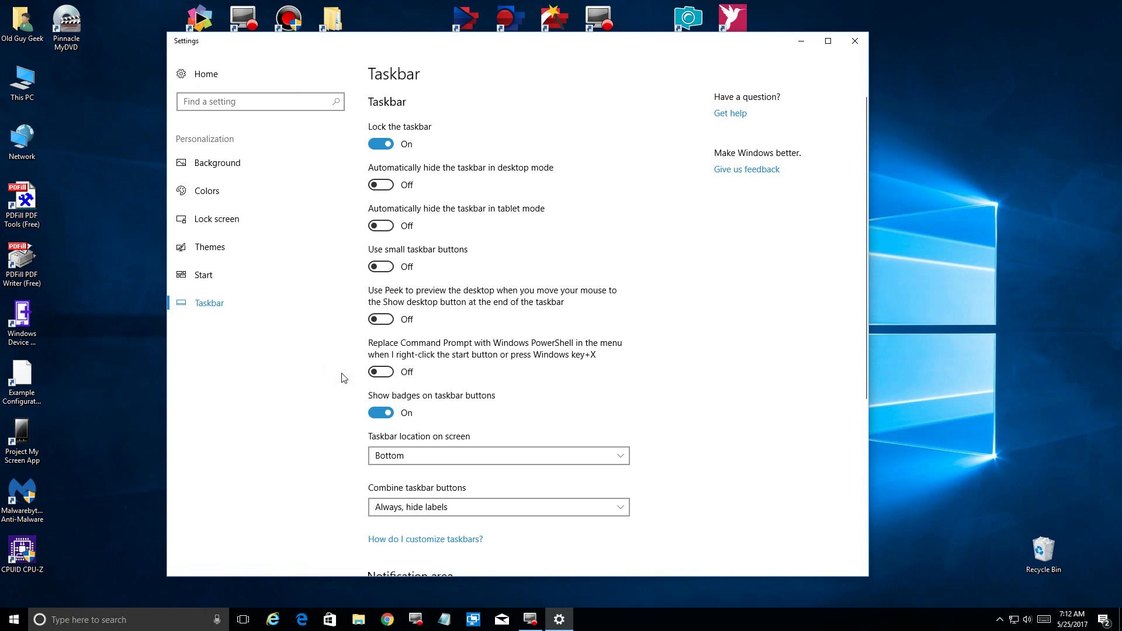
pyautogui.moveTo(223, 76)
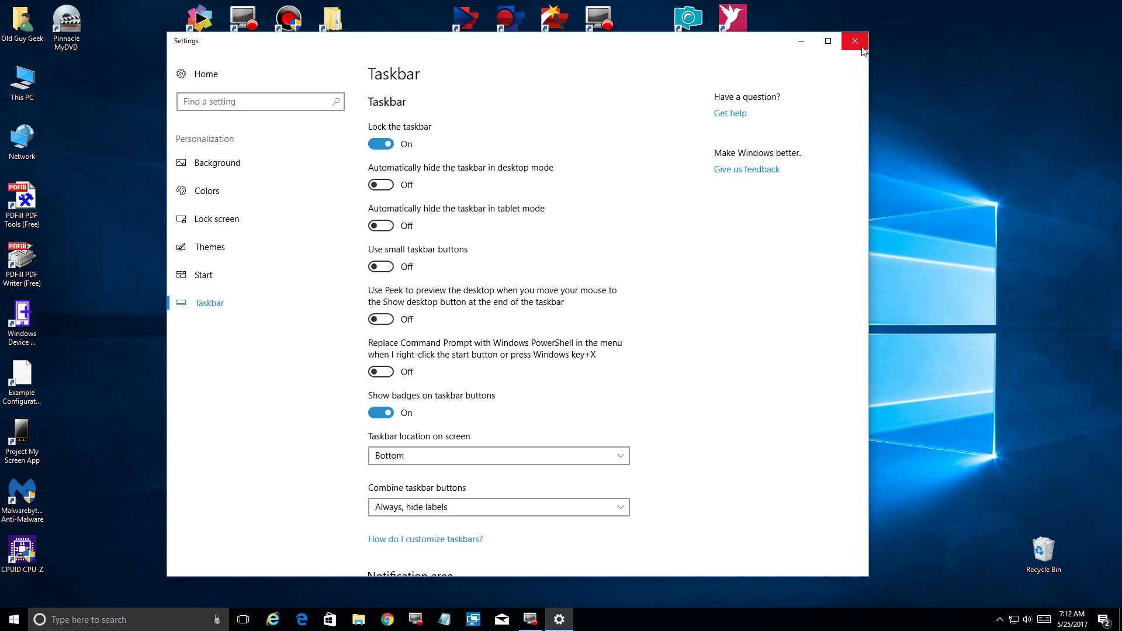
pyautogui.click(854, 41)
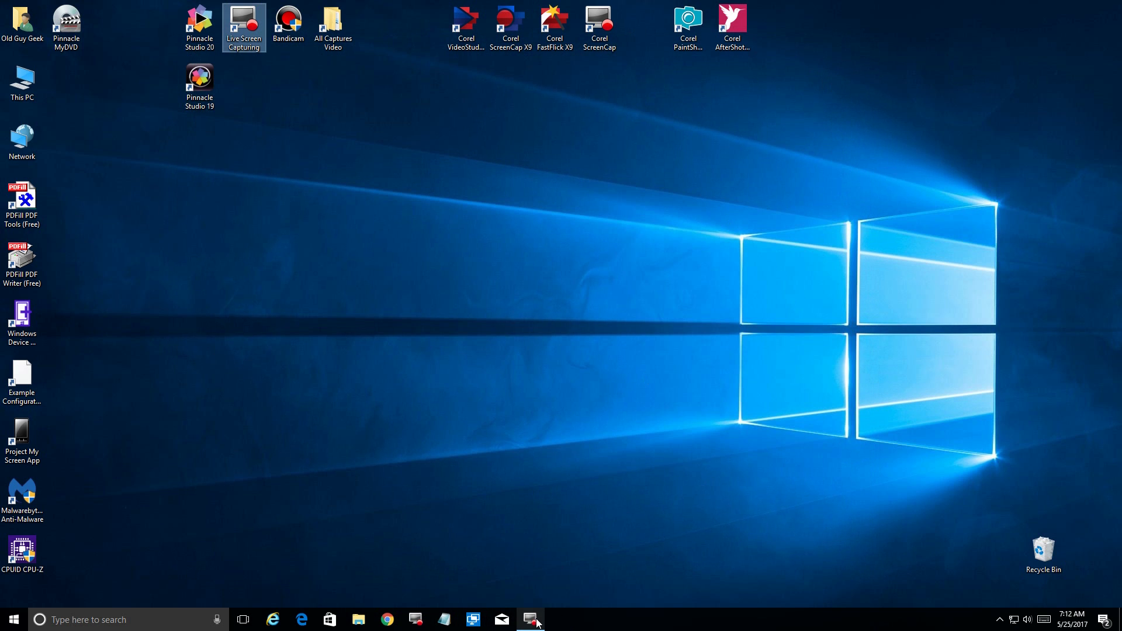